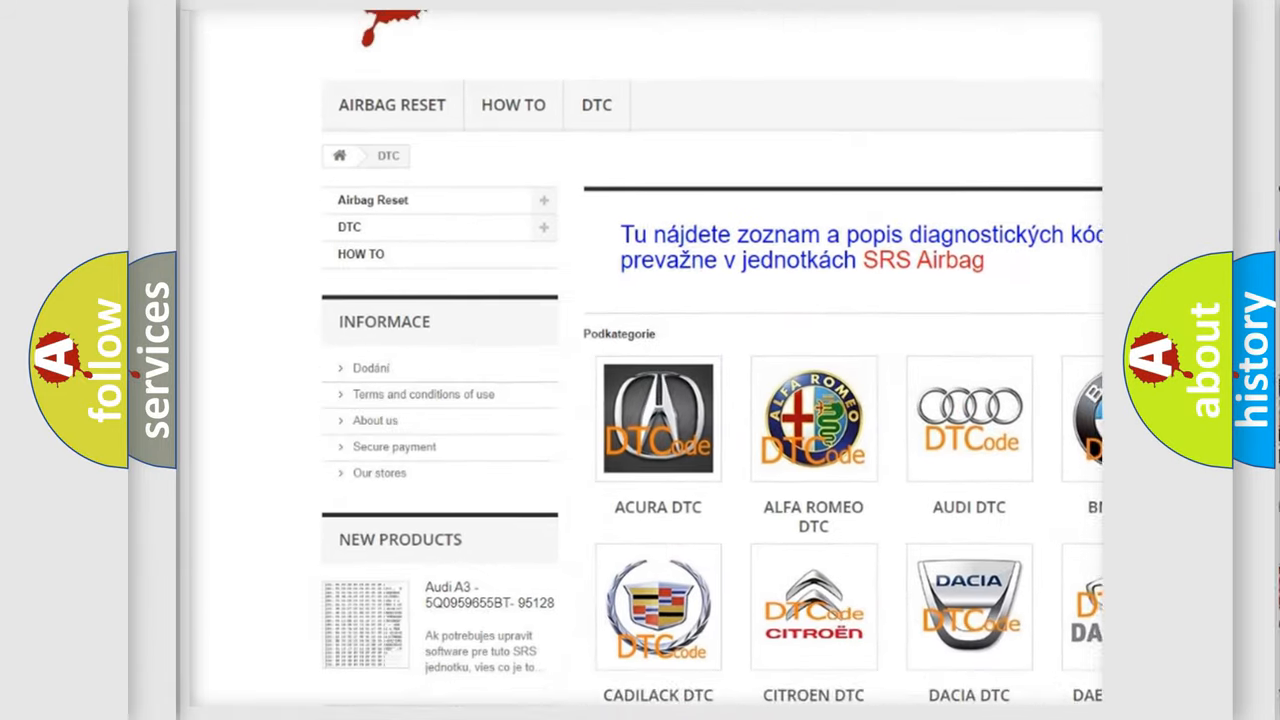
{"action": "scroll", "scroll_direction": "down", "scroll_amount": 3}
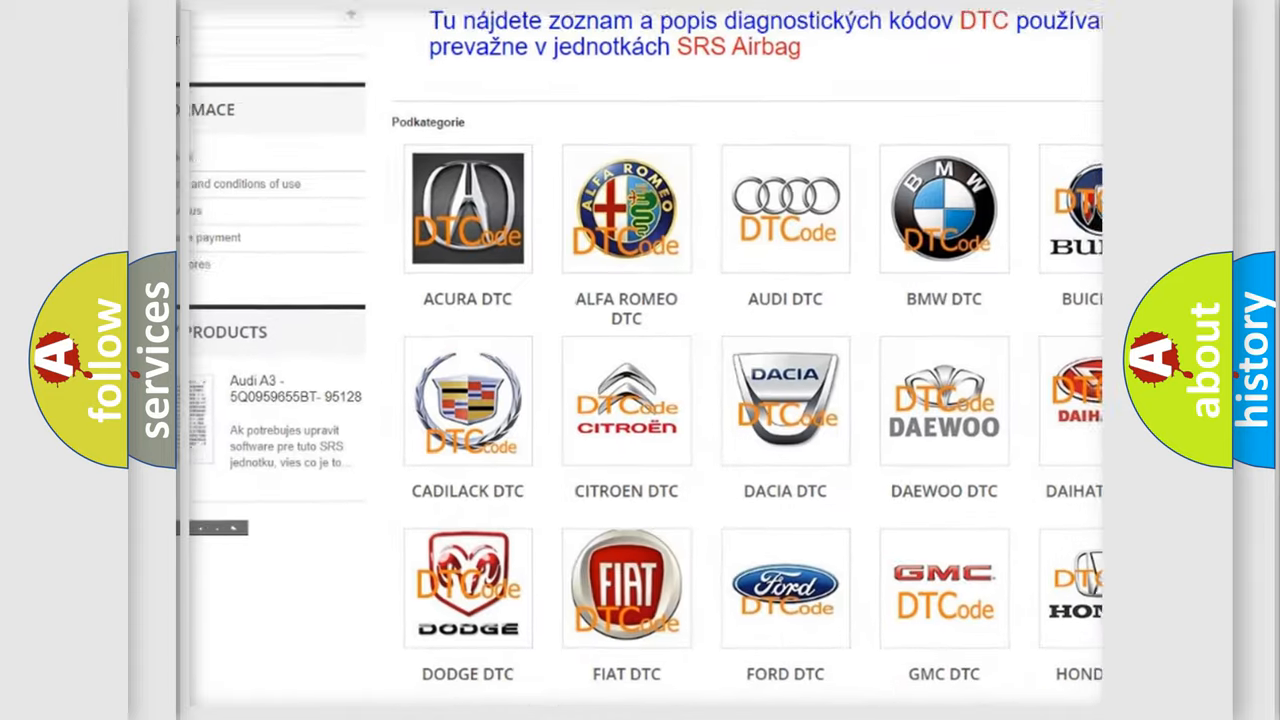